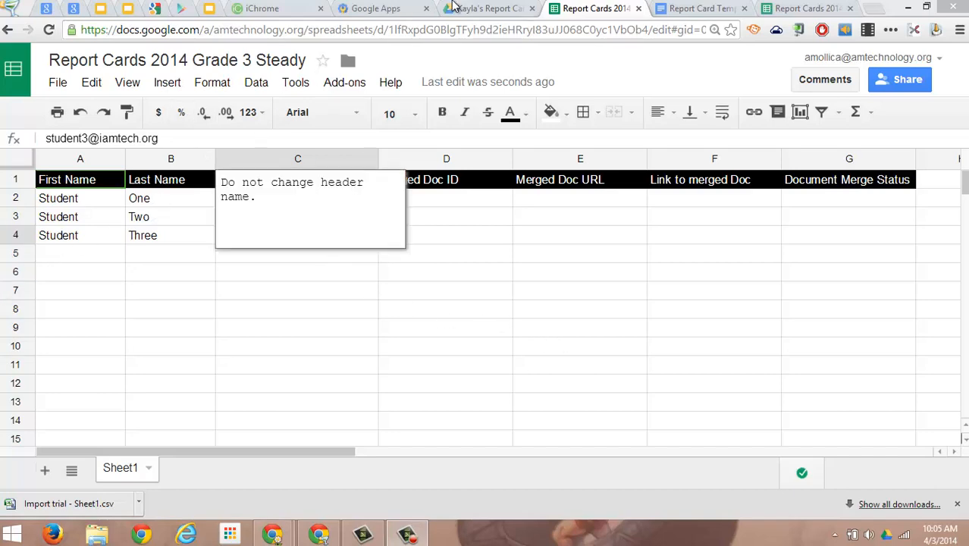
# Switch to the Drive tab showing the Kayla's Report Card folder
pyautogui.click(485, 8)
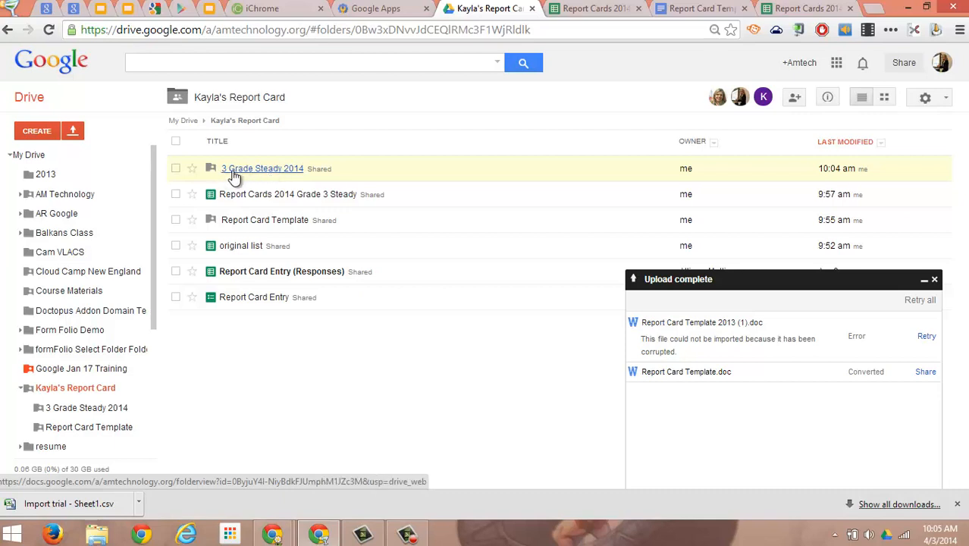
pyautogui.moveTo(288, 182)
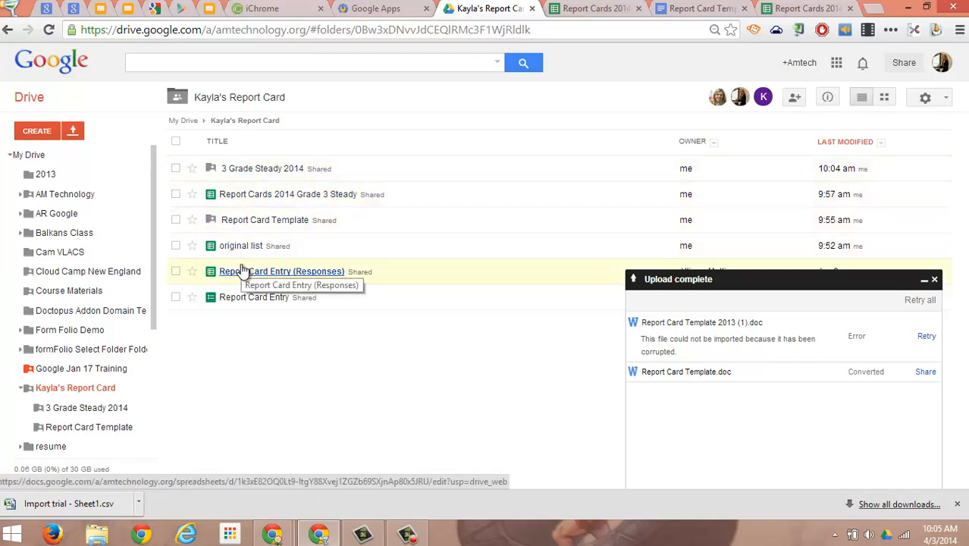
pyautogui.moveTo(406, 168)
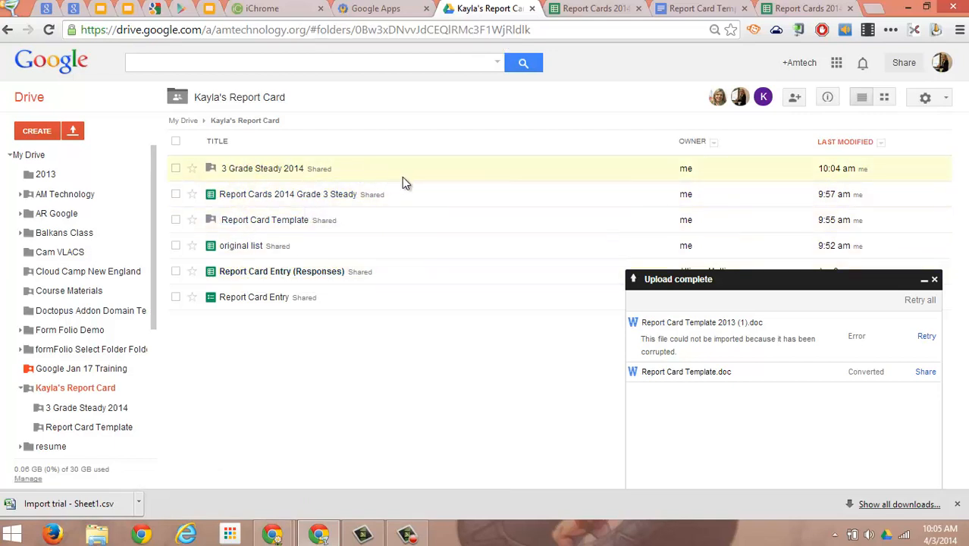
pyautogui.moveTo(401, 172)
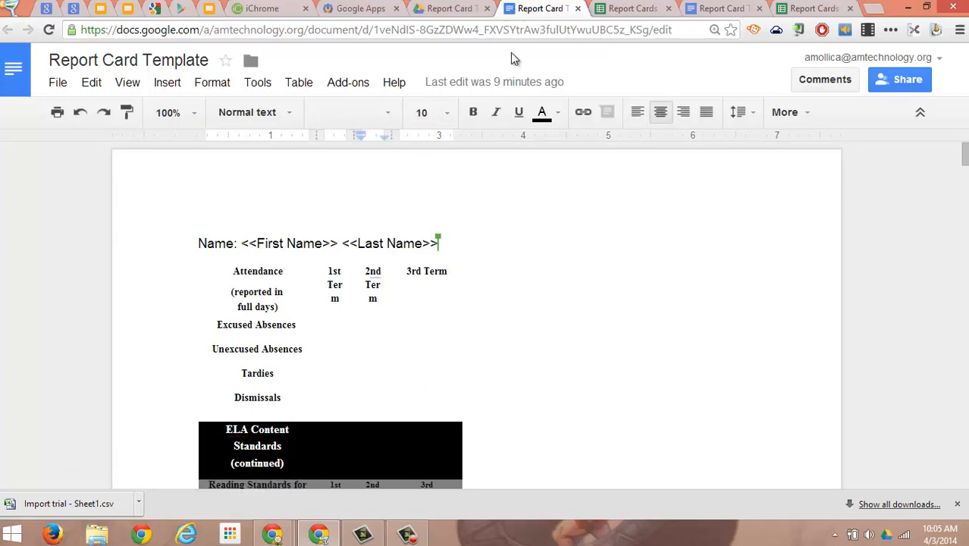
# Check that the 3 Grade Steady 2014 folder is empty, then return to Kayla's Report Card
pyautogui.click(447, 9)
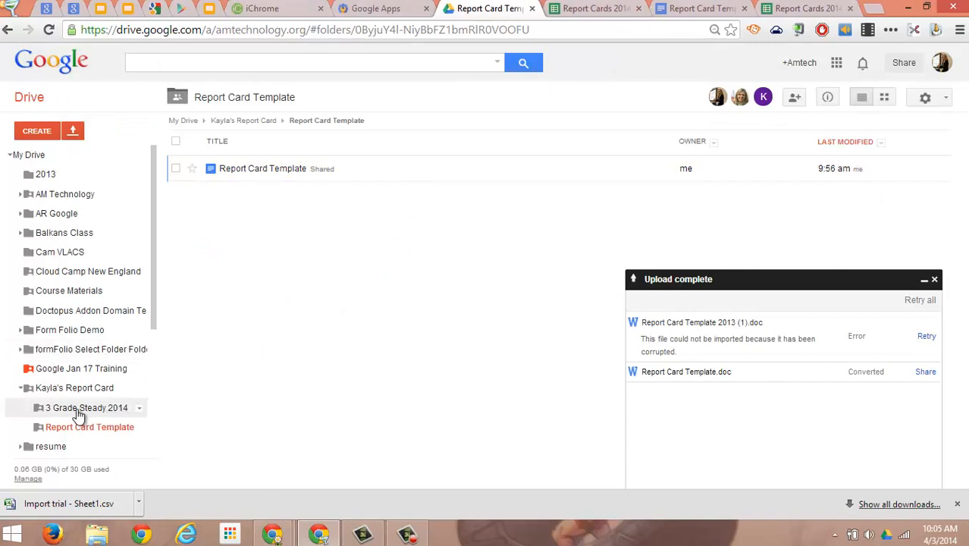
pyautogui.click(87, 407)
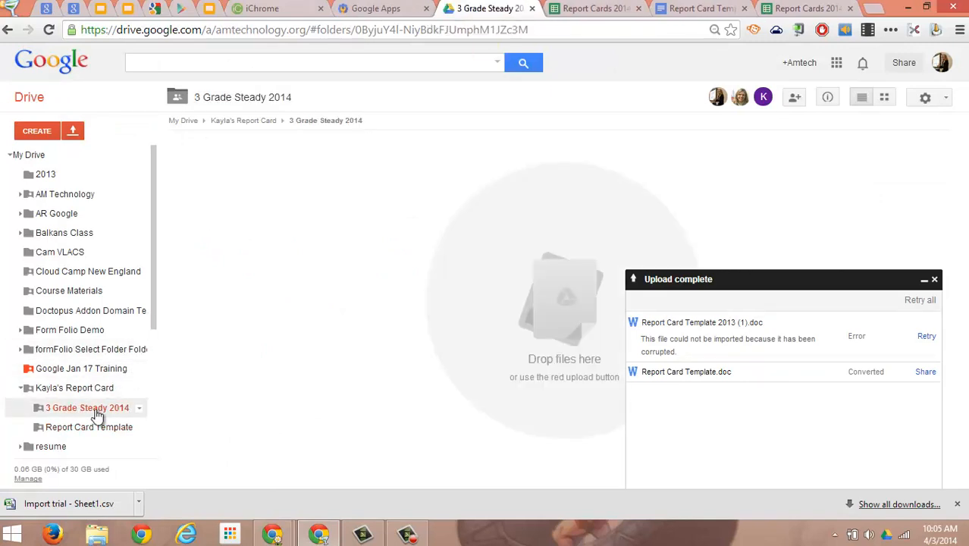
pyautogui.moveTo(80, 402)
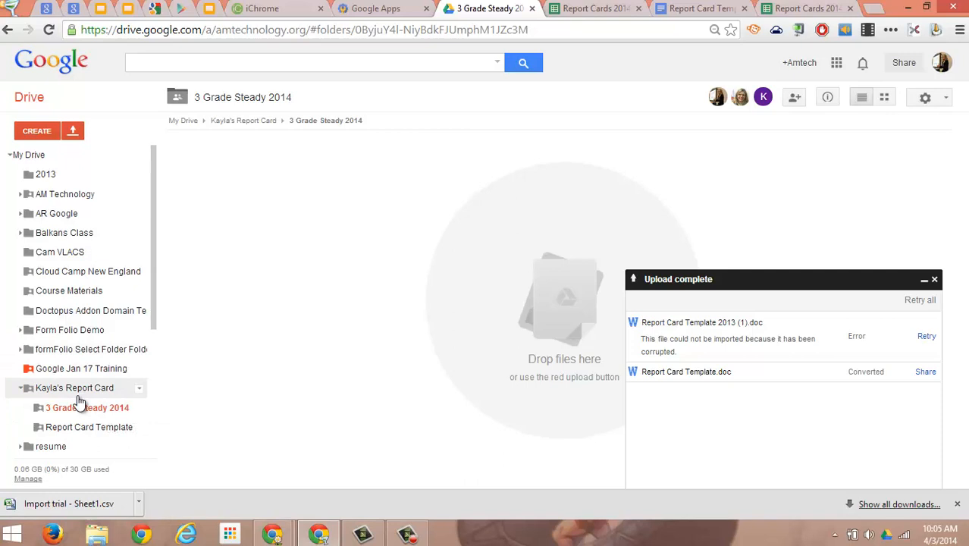
pyautogui.click(75, 388)
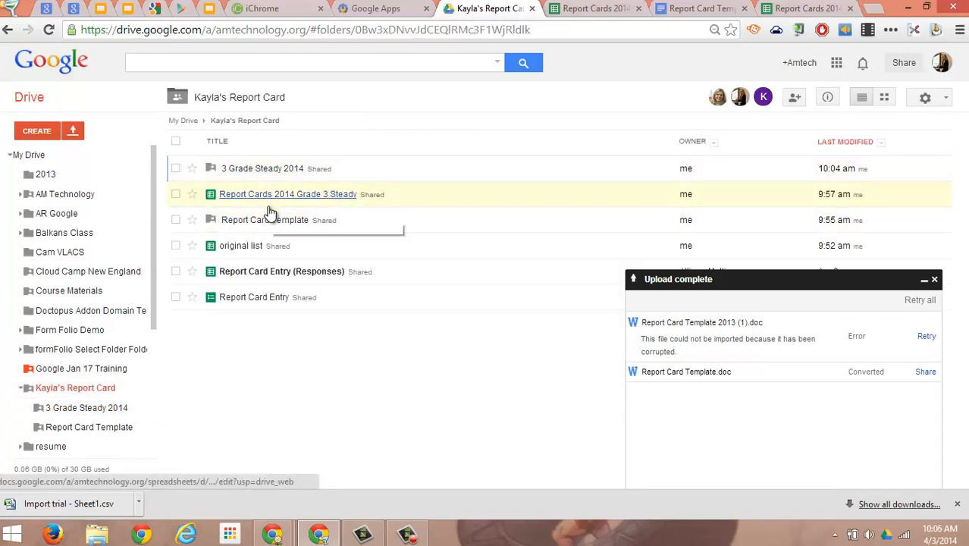
pyautogui.moveTo(251, 219)
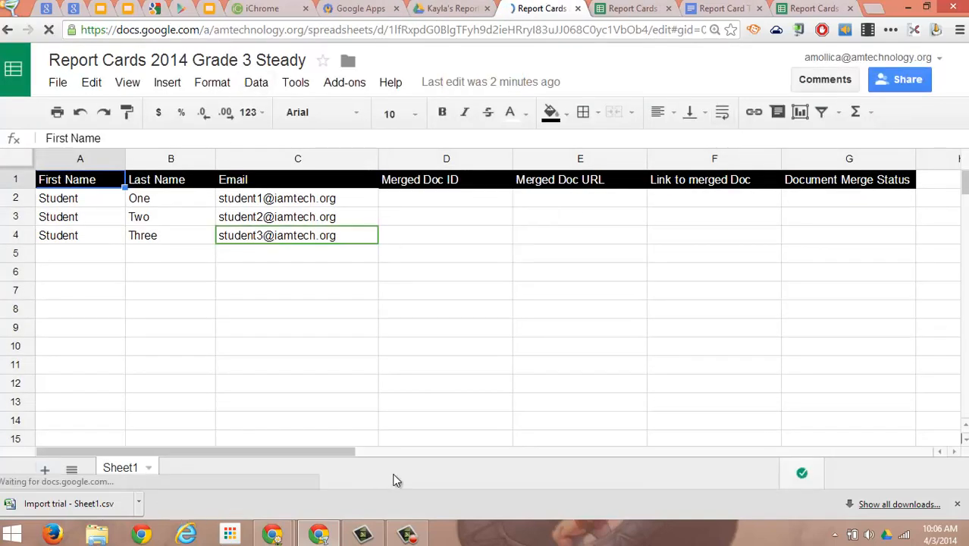
pyautogui.moveTo(39, 392)
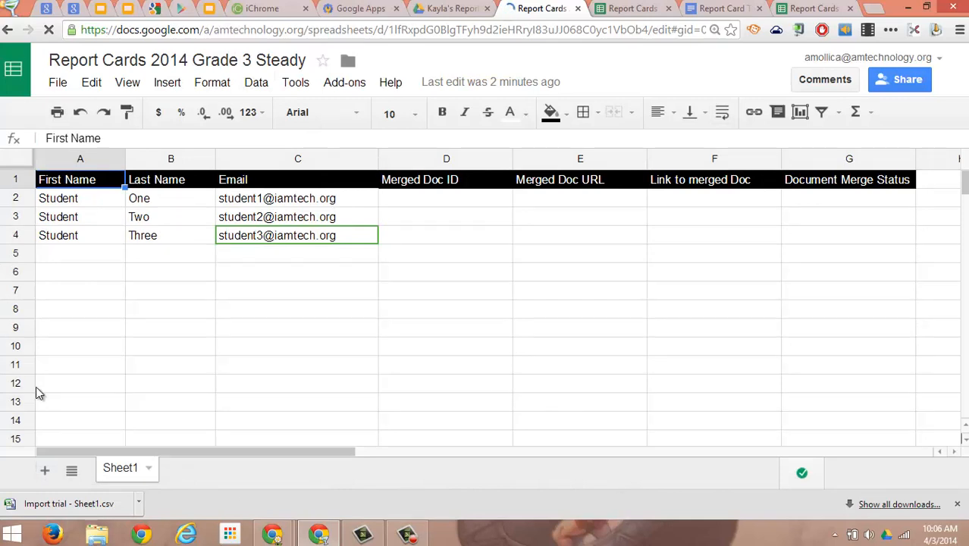
pyautogui.moveTo(60, 374)
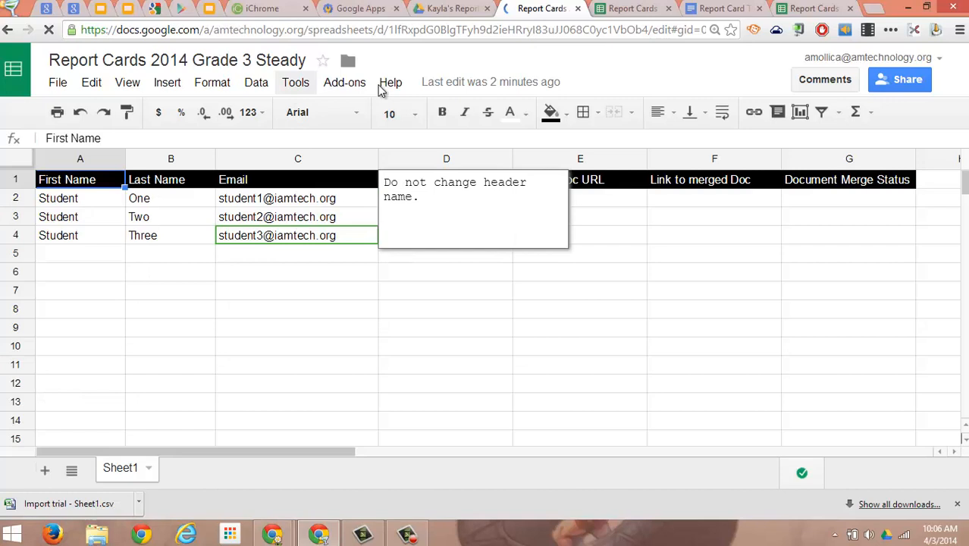
# Launch autoCrat's Choose Template step from the Add-ons menu
pyautogui.click(344, 82)
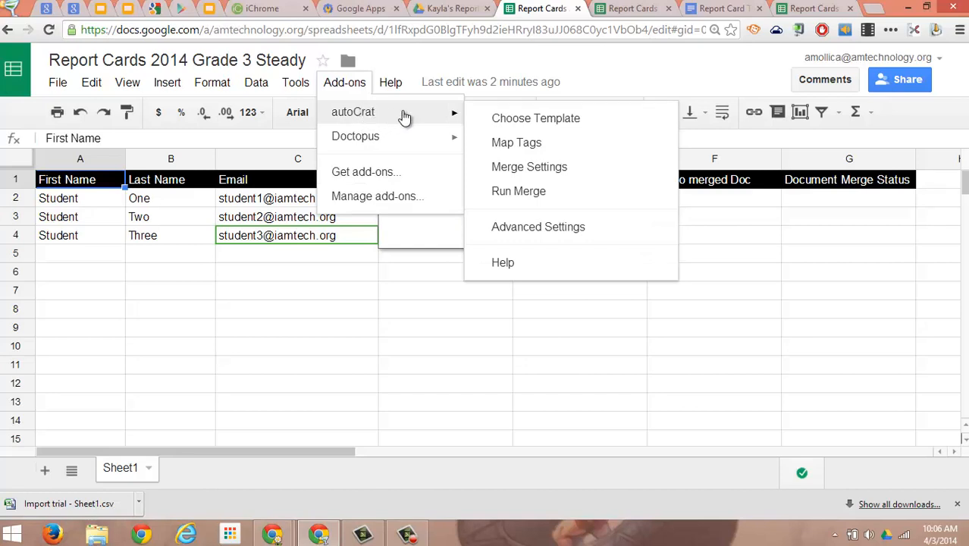
pyautogui.click(519, 190)
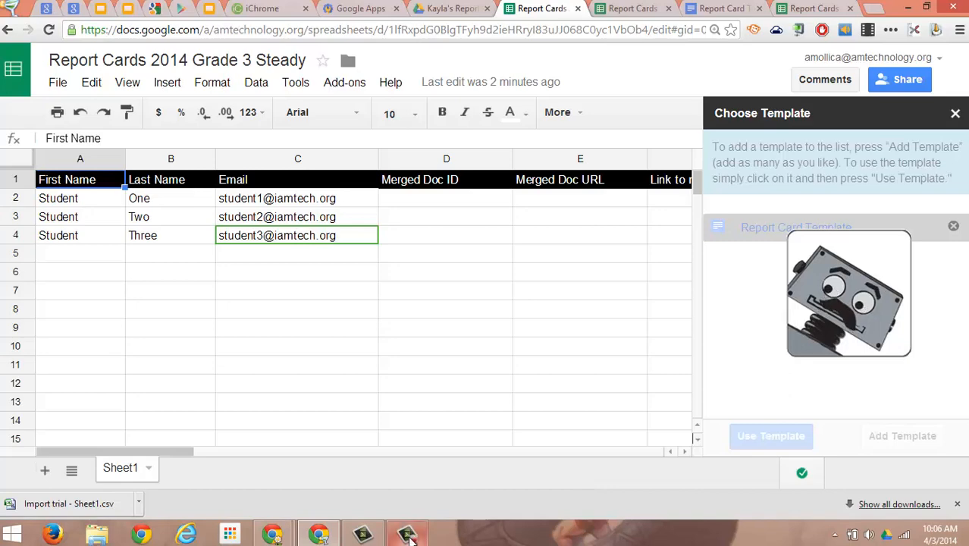
# Use Report Card Template and save its First Name and Last Name tag mapping
pyautogui.click(407, 533)
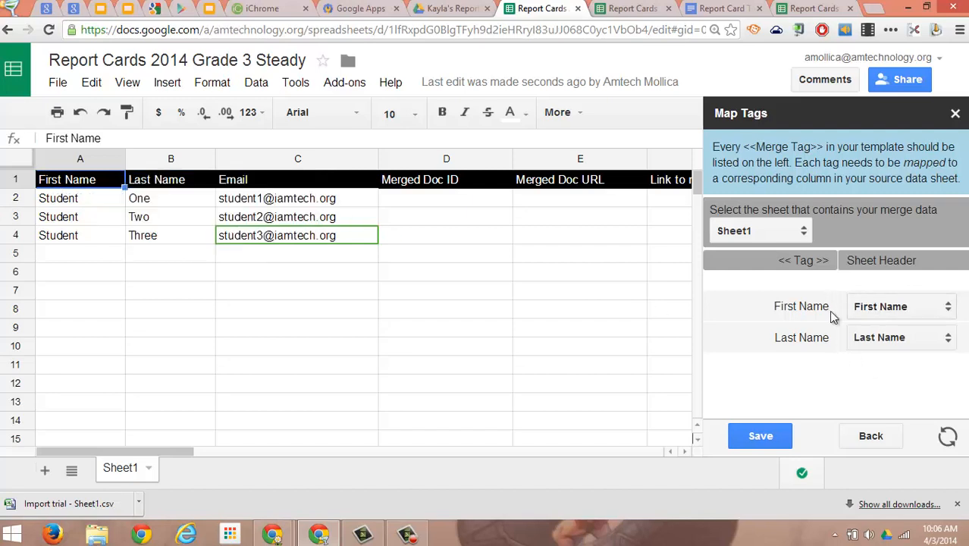
pyautogui.moveTo(876, 353)
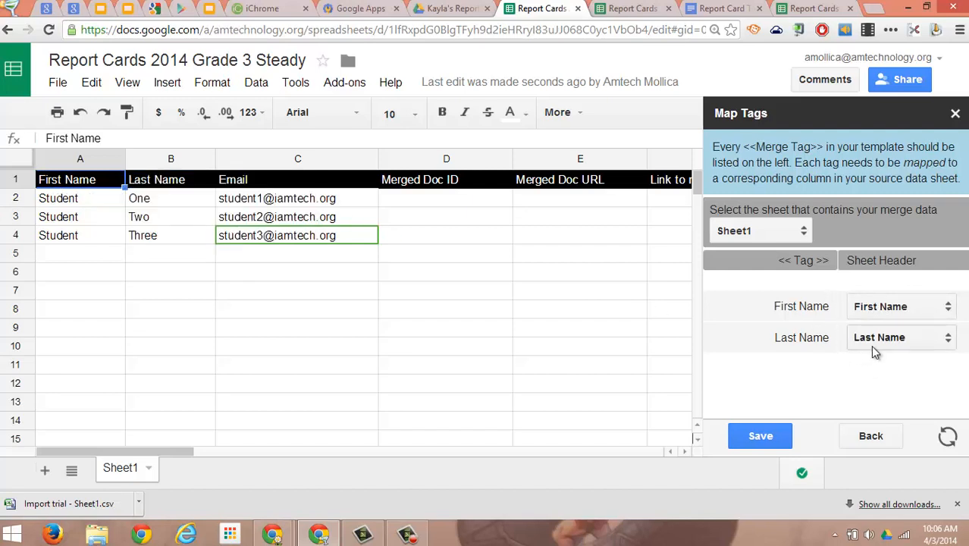
pyautogui.moveTo(901, 372)
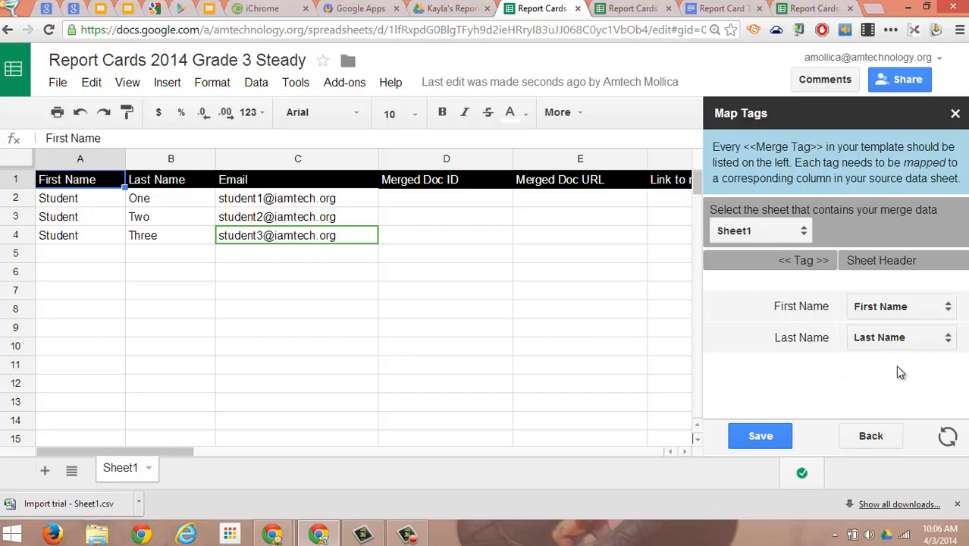
pyautogui.moveTo(761, 435)
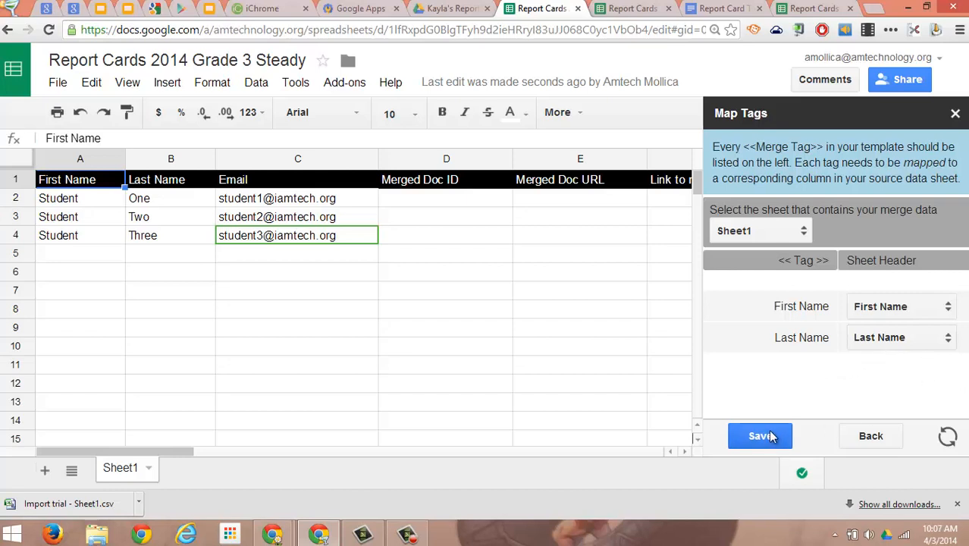
pyautogui.click(760, 436)
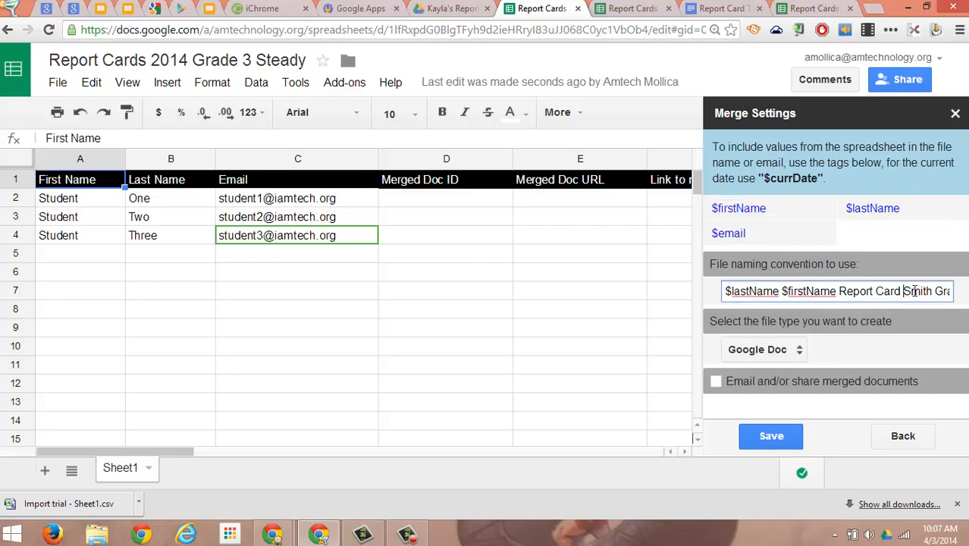
# Name merged Docs '$lastName $firstName Report Card Steady', output Google Doc, email sharing off, and save
pyautogui.write('Steady')
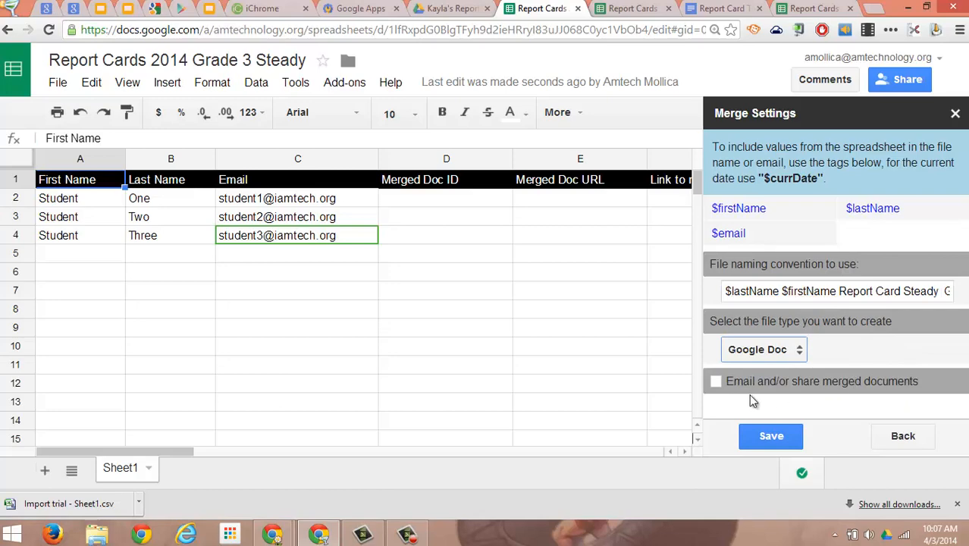
pyautogui.click(716, 381)
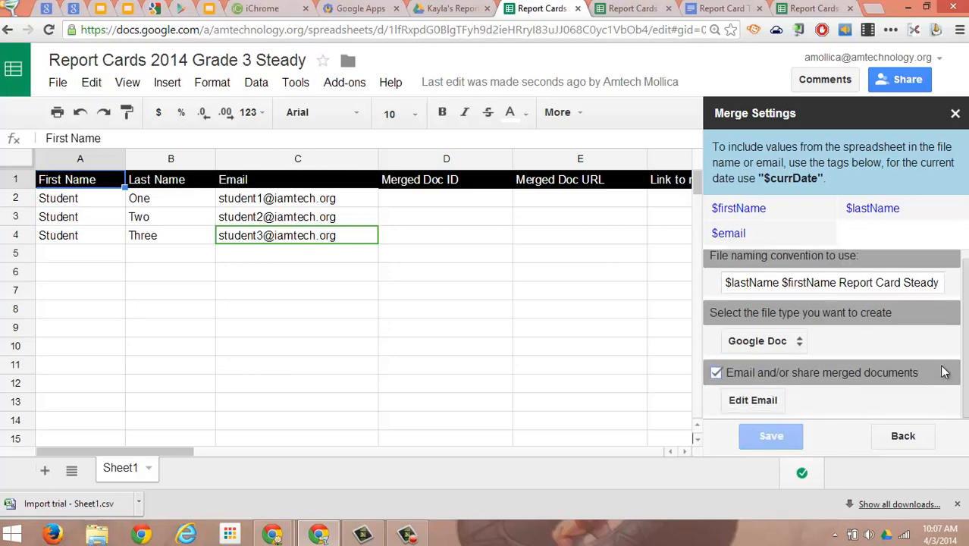
pyautogui.moveTo(753, 400)
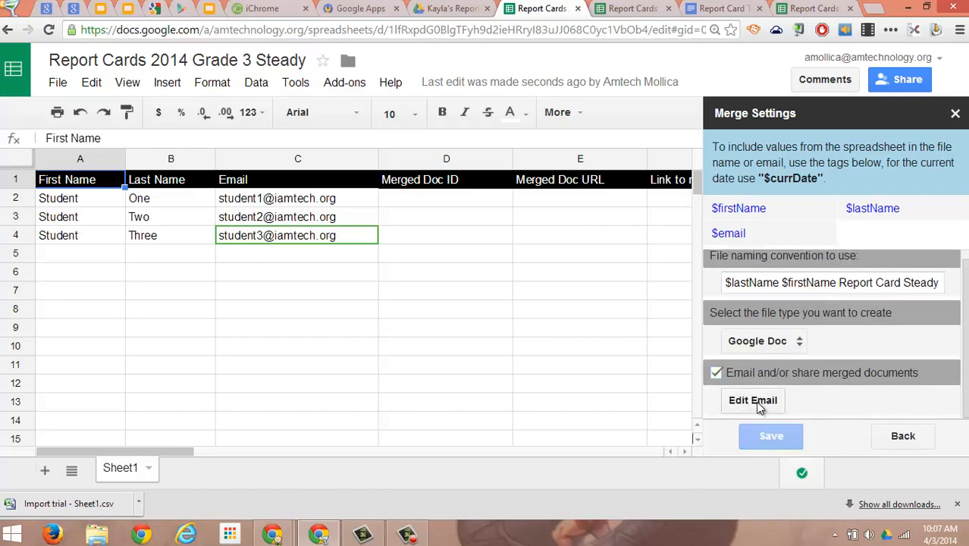
pyautogui.click(752, 399)
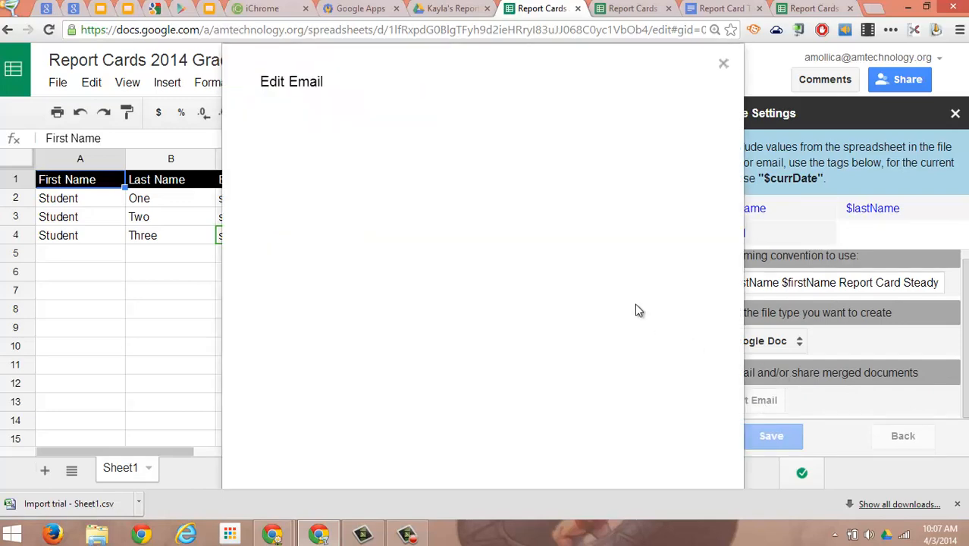
pyautogui.moveTo(603, 241)
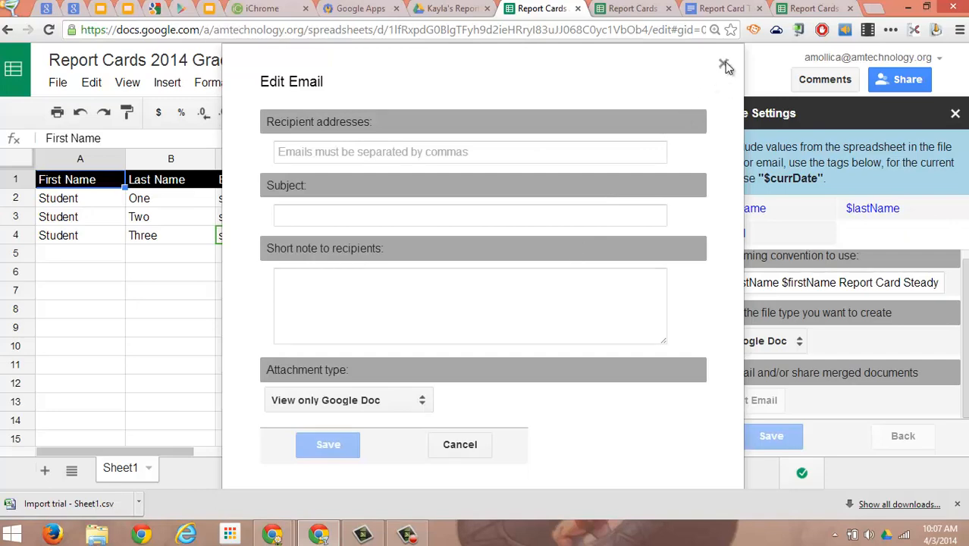
pyautogui.click(725, 66)
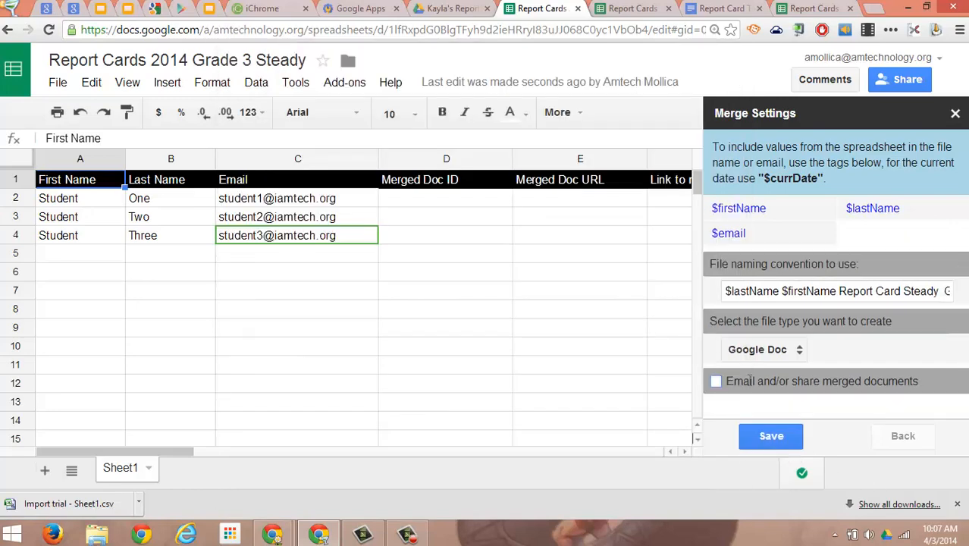
pyautogui.click(770, 435)
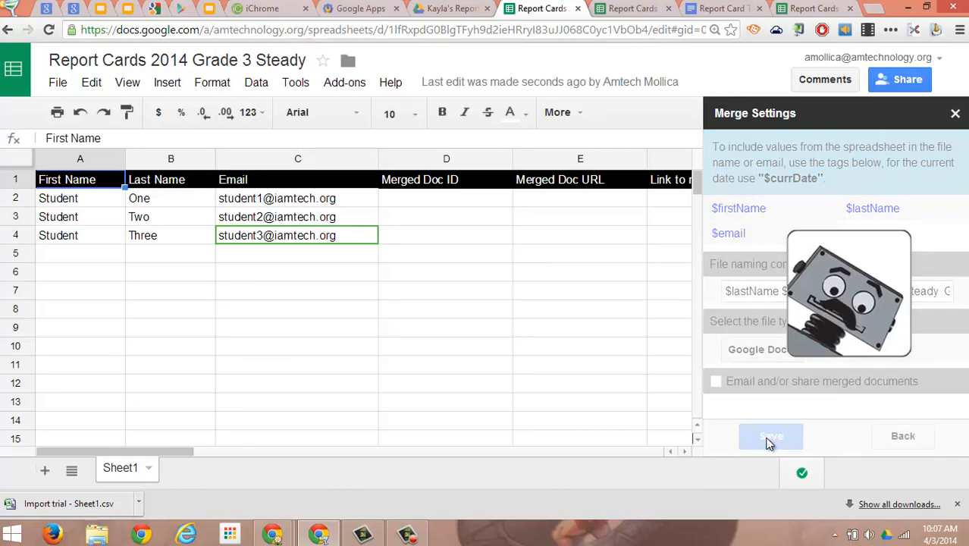
# Bring up autoCrat's Advanced settings showing Kayla's Report Card as destination folder
pyautogui.click(770, 436)
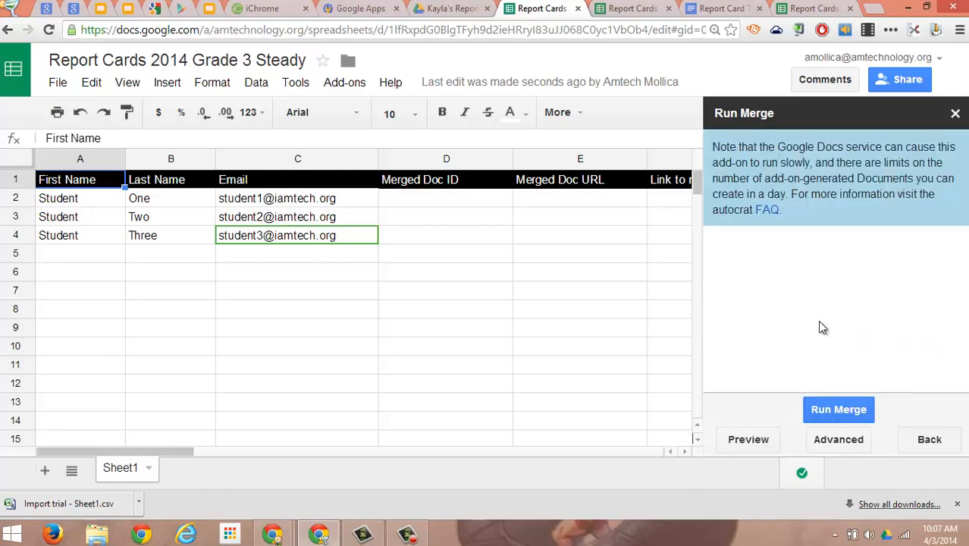
pyautogui.moveTo(781, 168)
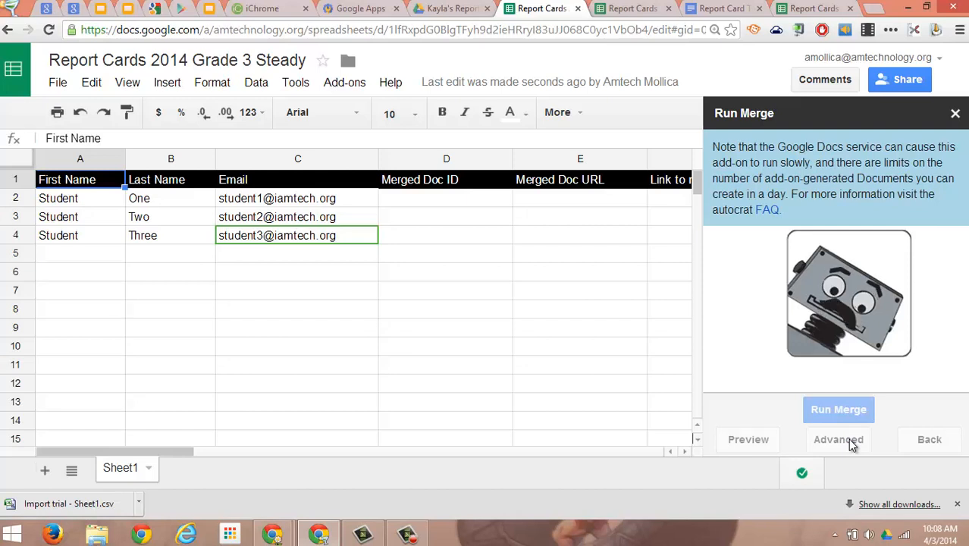
pyautogui.click(838, 439)
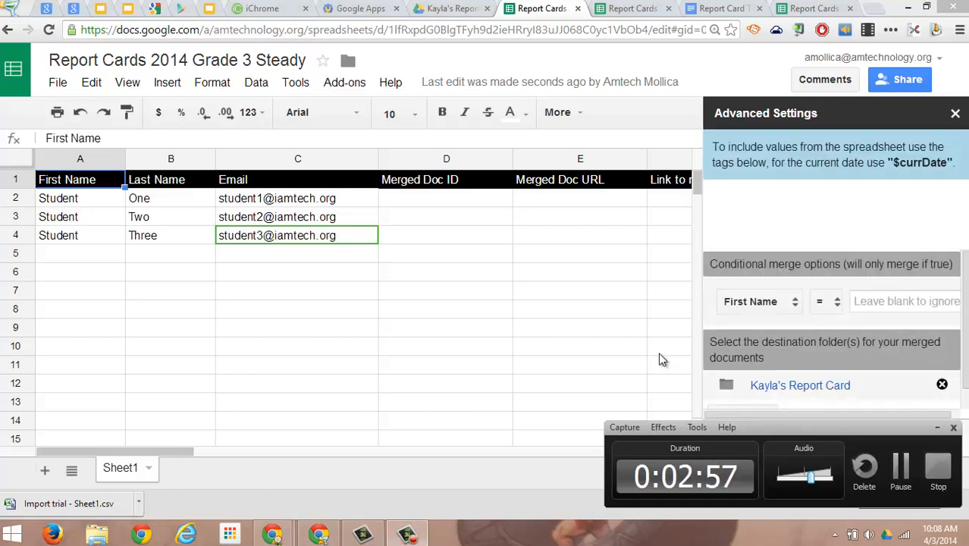
# Keep Kayla's Report Card as the destination folder and save the advanced settings
pyautogui.click(668, 346)
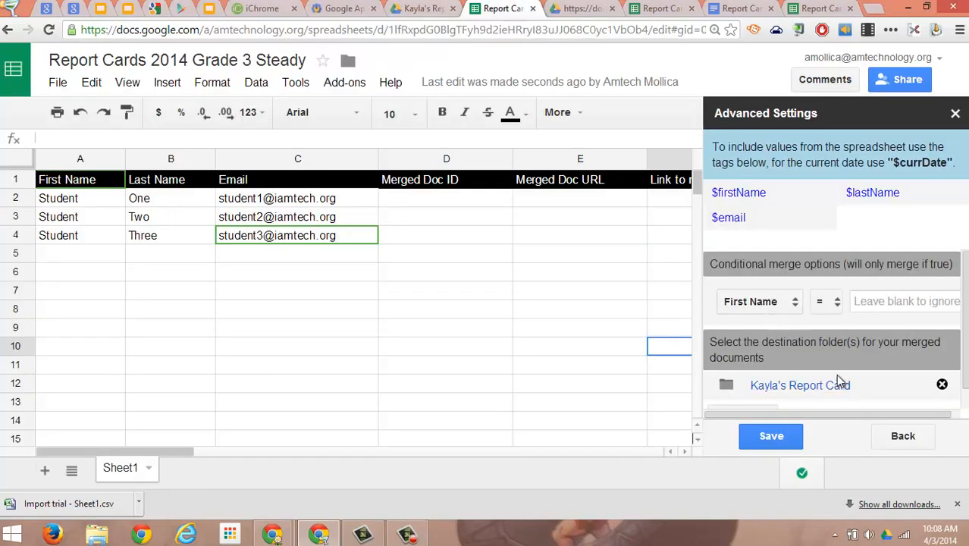
pyautogui.moveTo(863, 380)
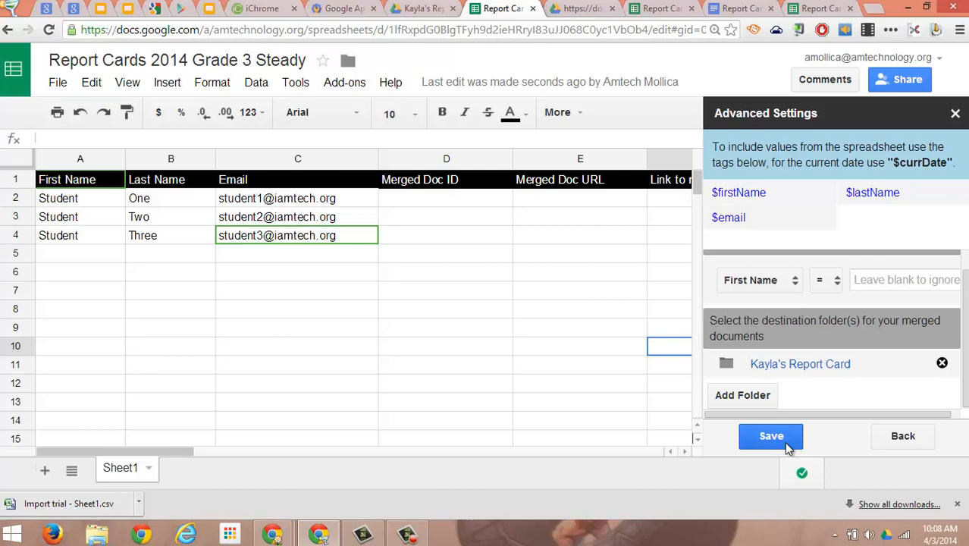
pyautogui.click(771, 436)
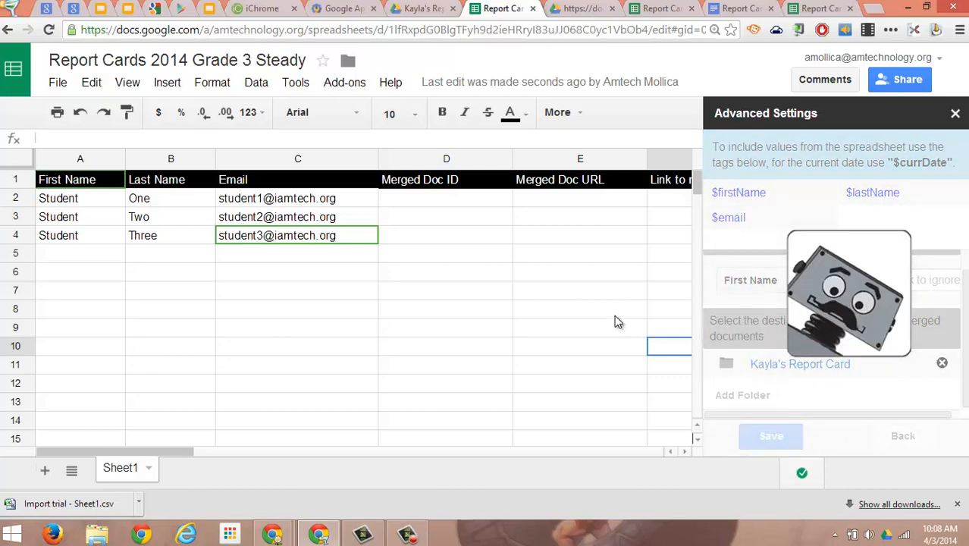
# Run the autoCrat merge, filling doc IDs and links for the student rows
pyautogui.click(771, 435)
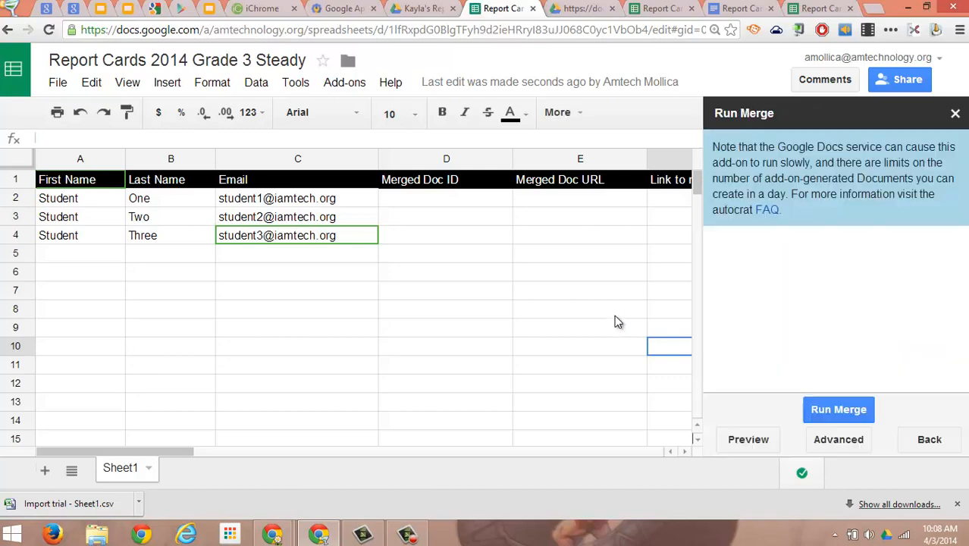
pyautogui.click(839, 409)
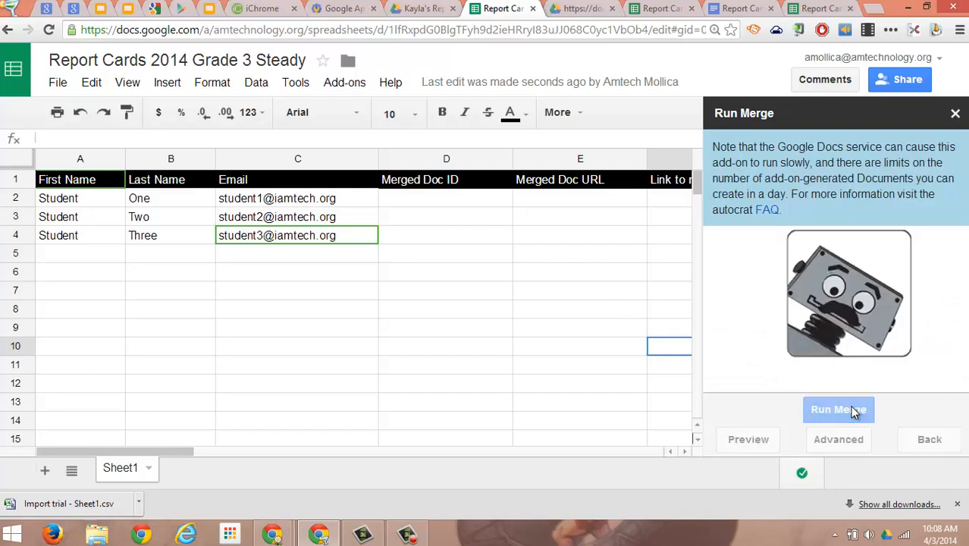
pyautogui.moveTo(443, 530)
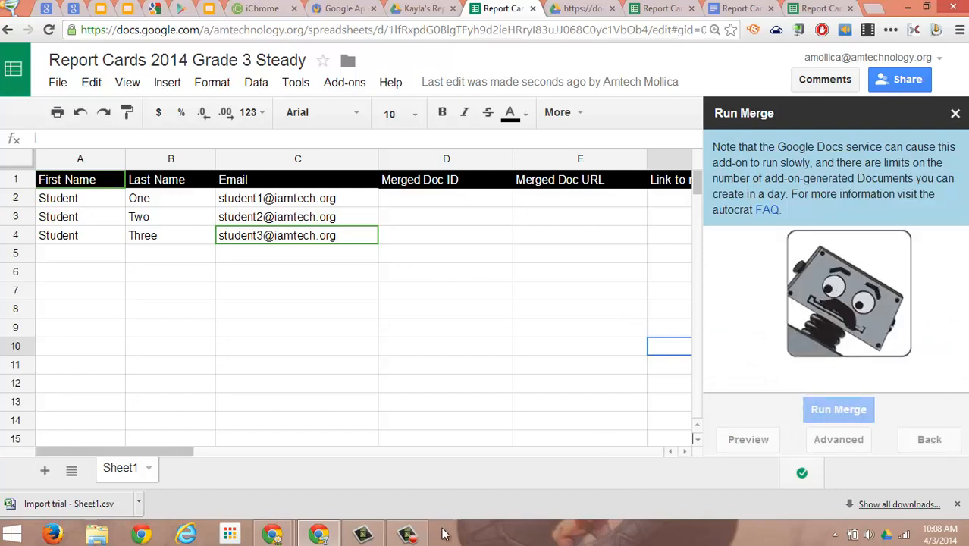
pyautogui.moveTo(506, 539)
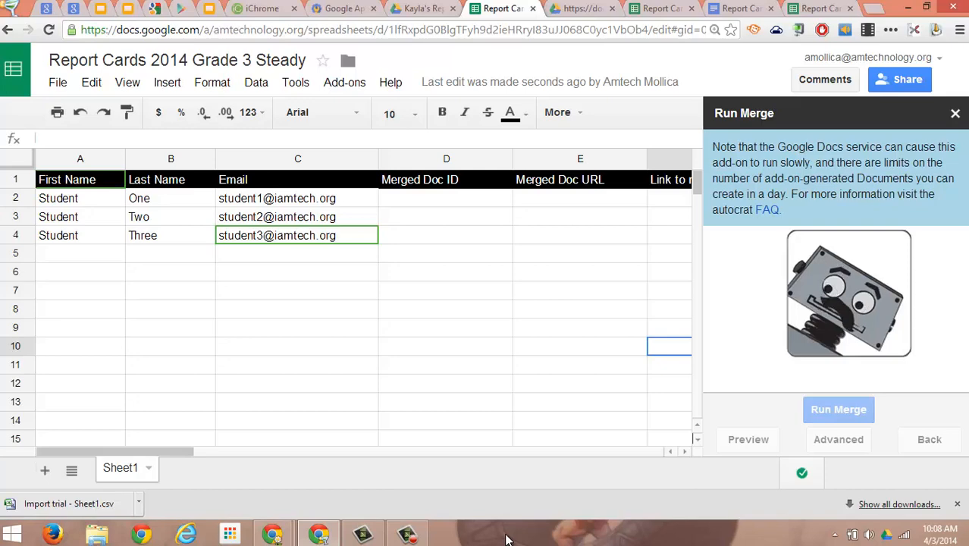
pyautogui.click(838, 410)
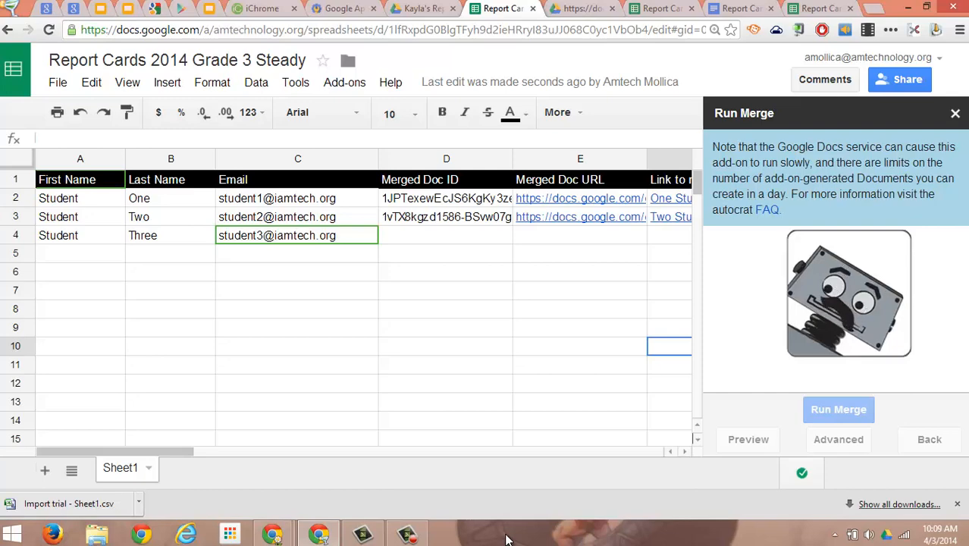
pyautogui.moveTo(618, 243)
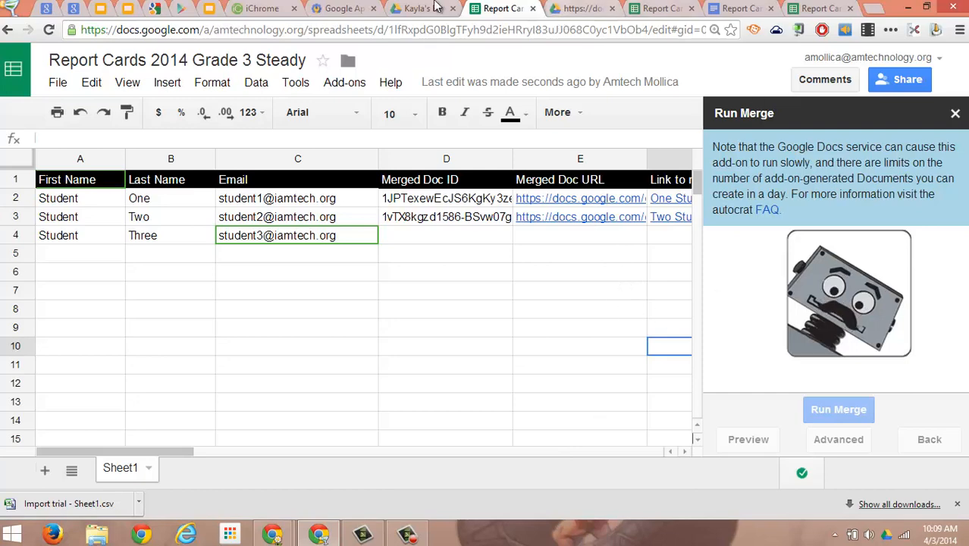
# Move the three merged student report card Docs from Kayla's Report Card into 3 Grade Steady 2014
pyautogui.click(421, 8)
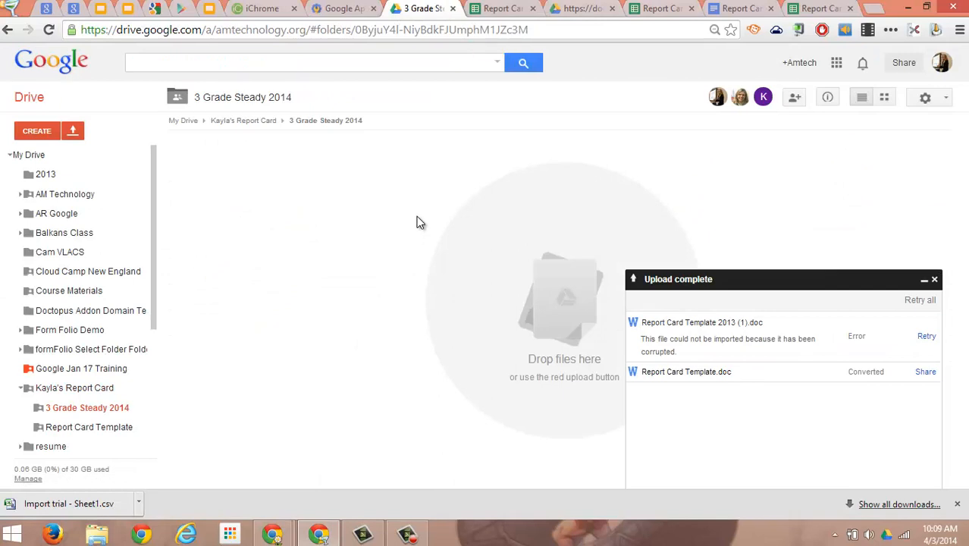
pyautogui.moveTo(87, 408)
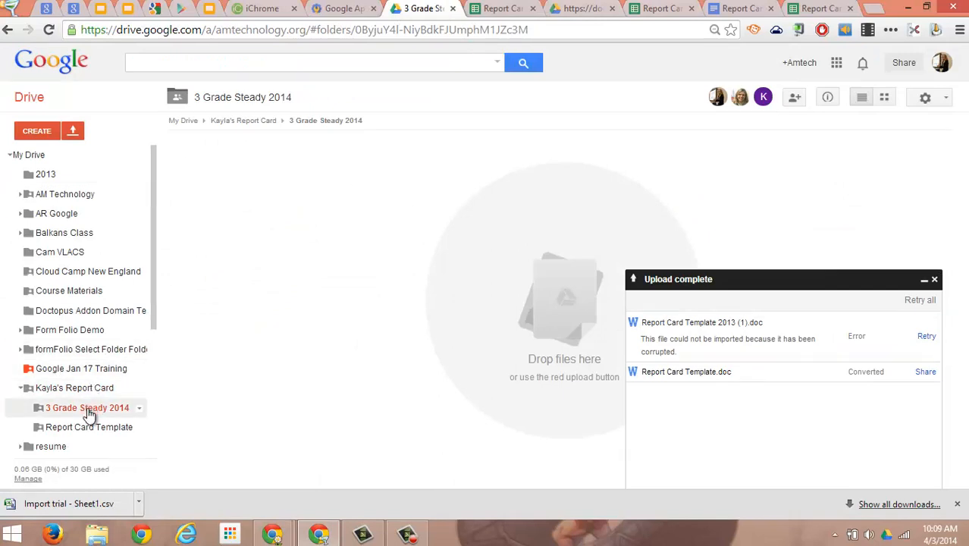
pyautogui.click(75, 388)
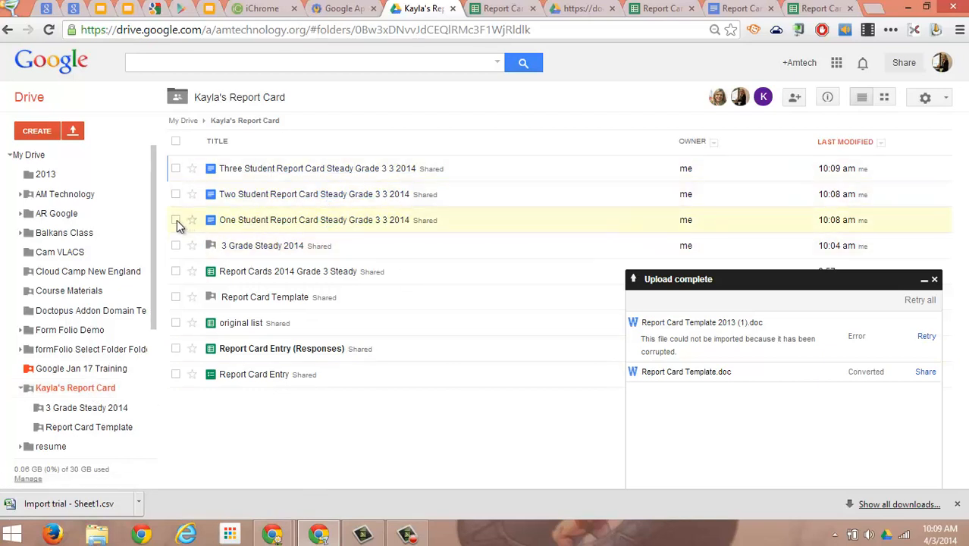
pyautogui.click(175, 220)
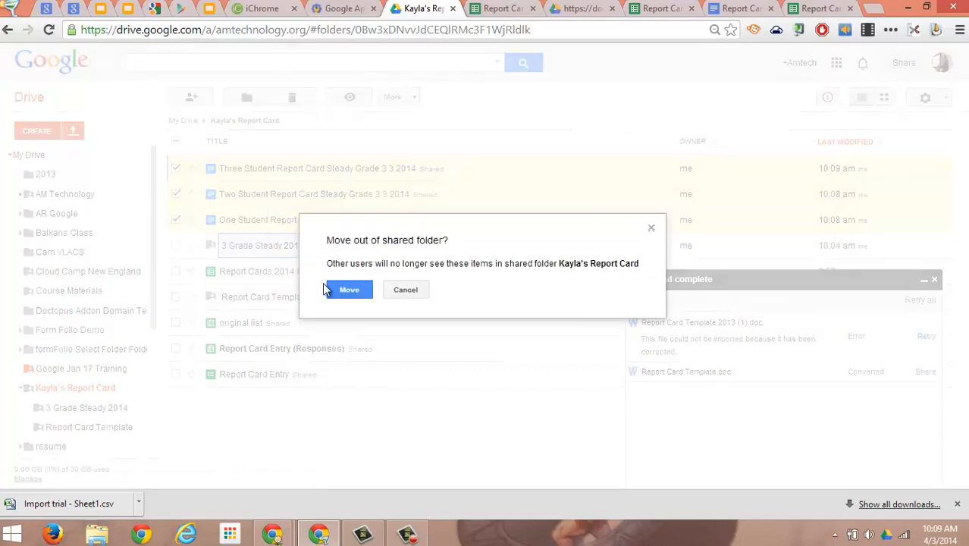
pyautogui.click(348, 289)
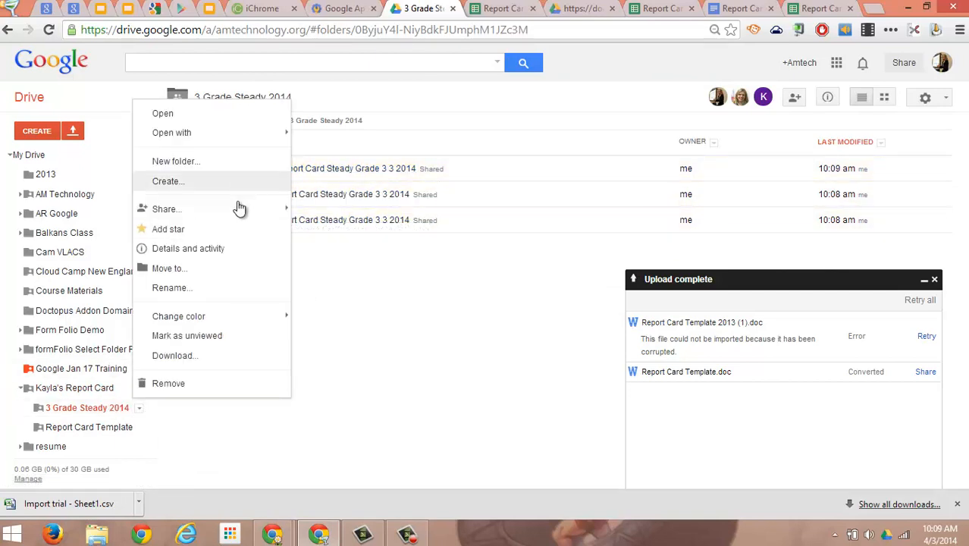
pyautogui.click(164, 208)
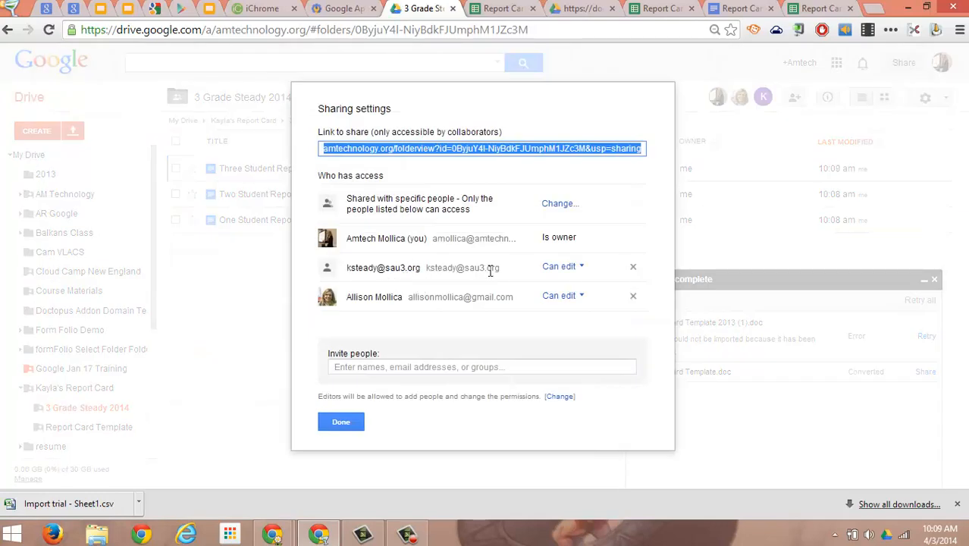
pyautogui.click(429, 367)
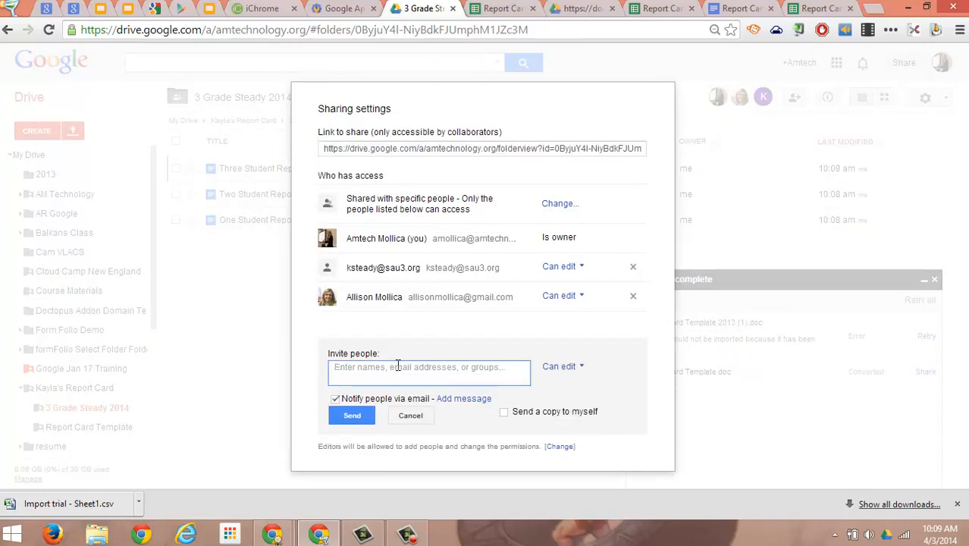
pyautogui.write('ksteady@')
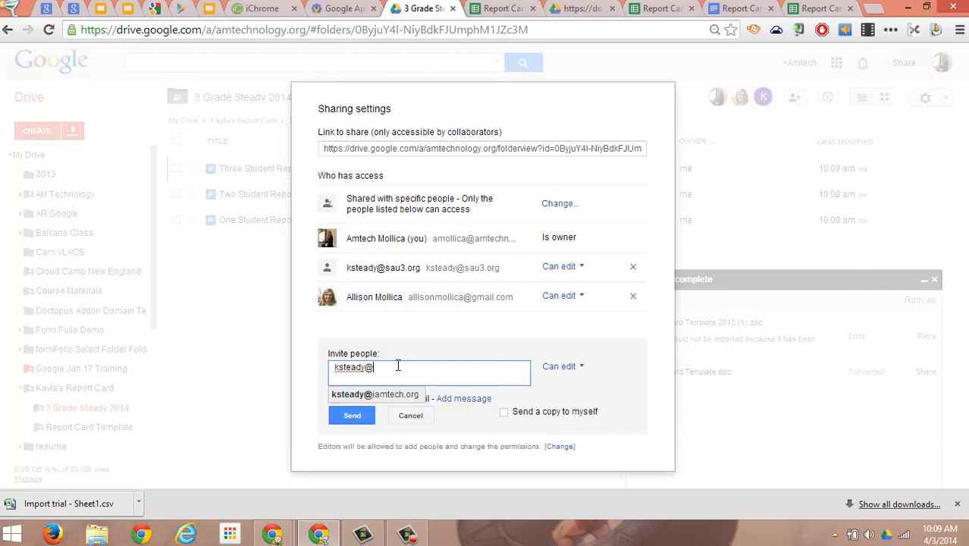
pyautogui.click(374, 394)
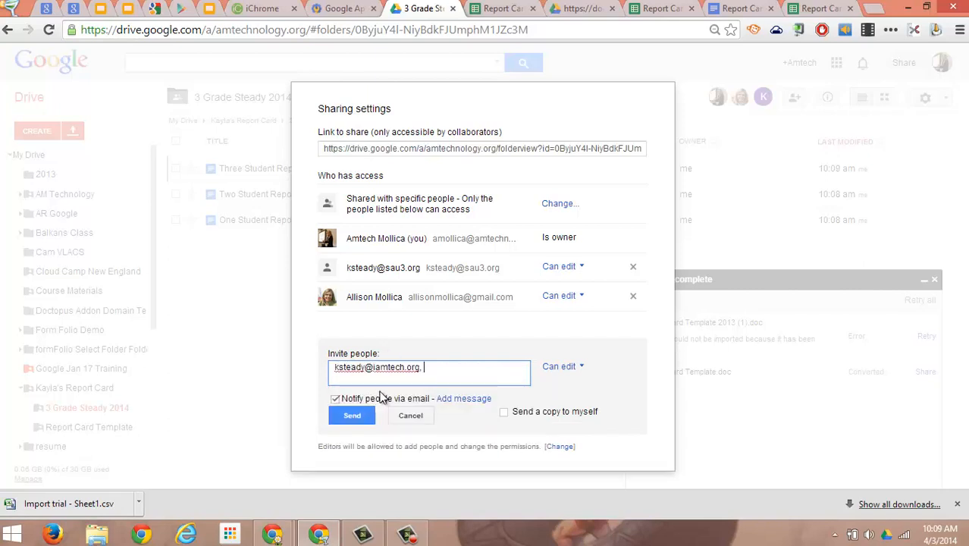
pyautogui.moveTo(379, 414)
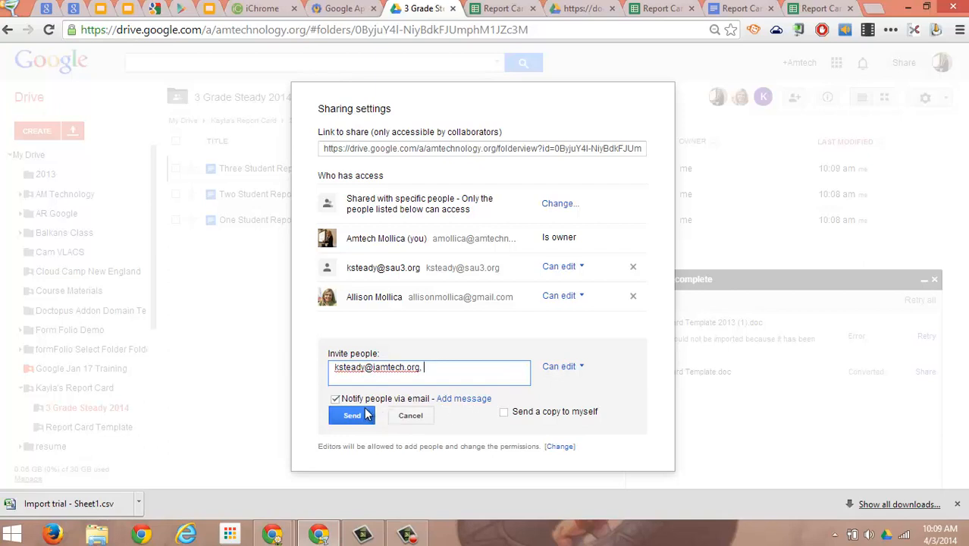
pyautogui.moveTo(351, 421)
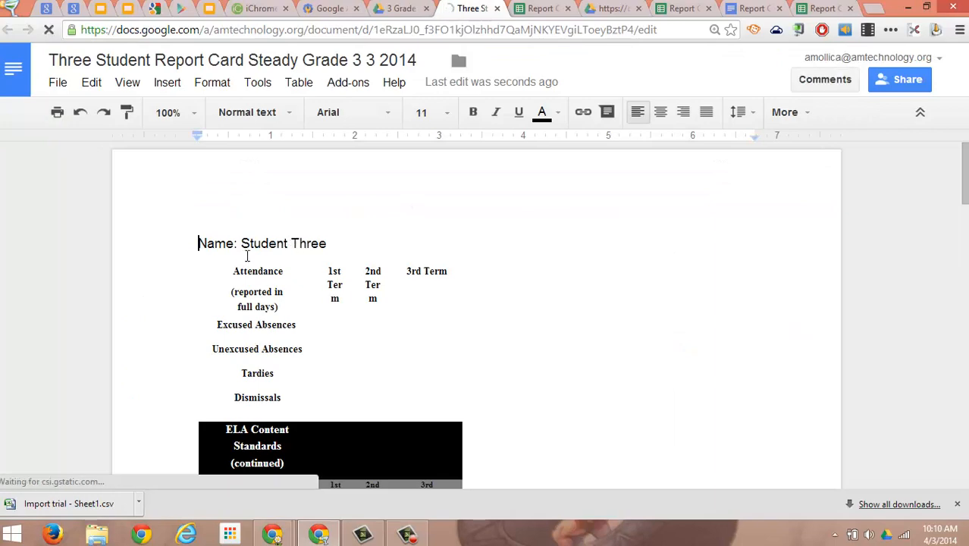
# Scroll through Student Three's merged report card Doc, then close its browser tab
pyautogui.scroll(-3)
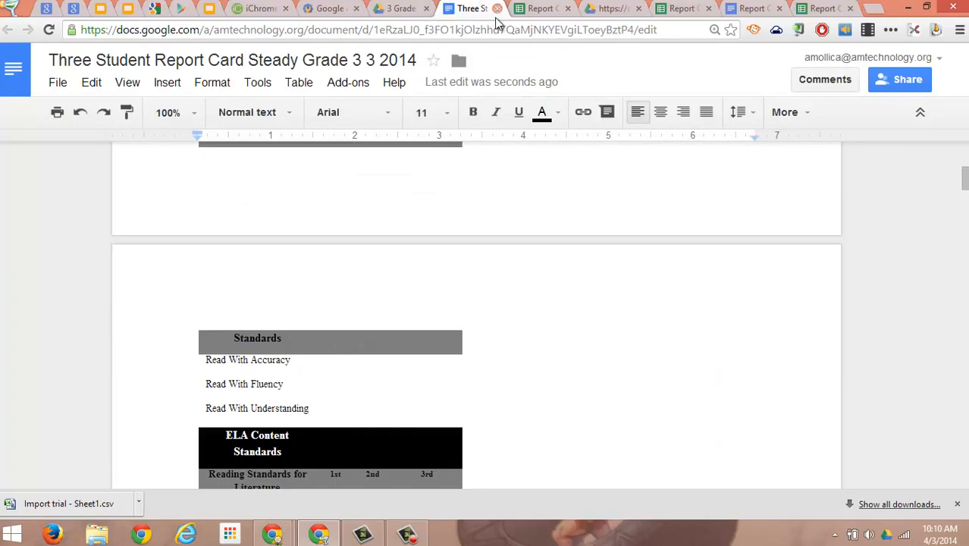
pyautogui.click(402, 8)
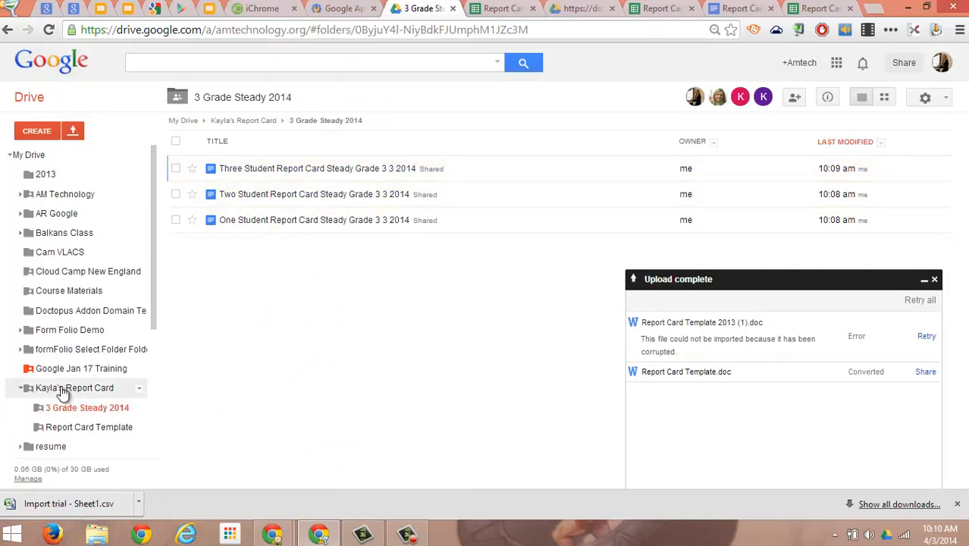
# View the Kayla's Report Card folder, dismiss the Upload complete notice, and go back to the spreadsheet
pyautogui.click(75, 388)
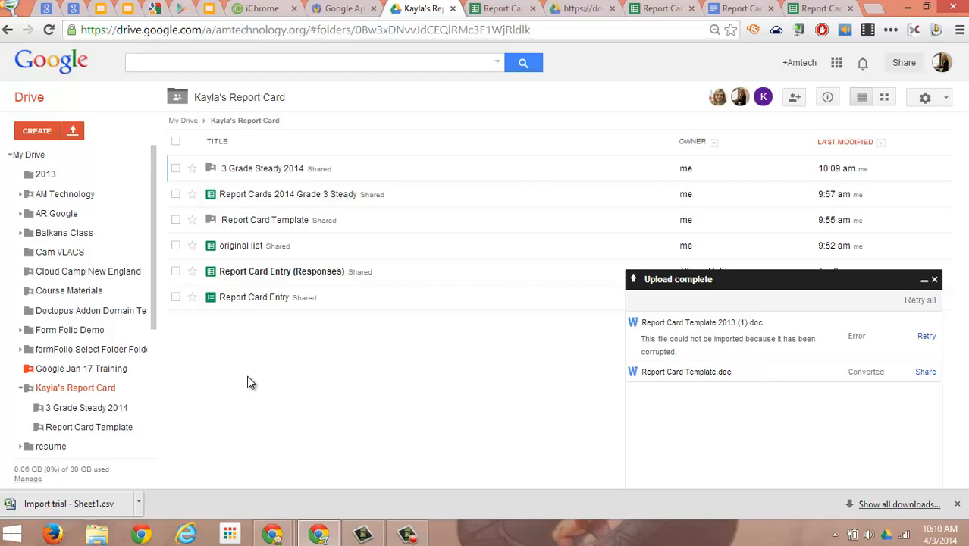
pyautogui.moveTo(247, 370)
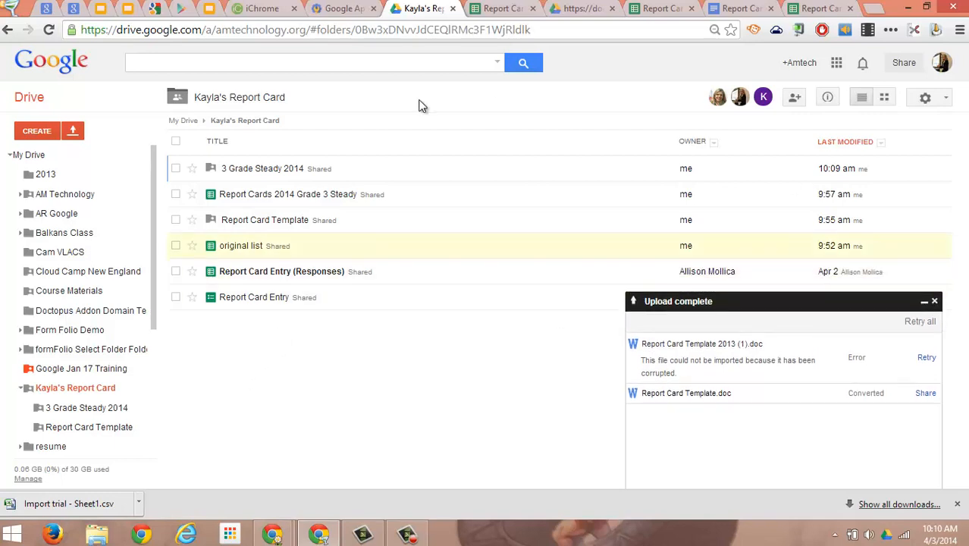
pyautogui.click(934, 301)
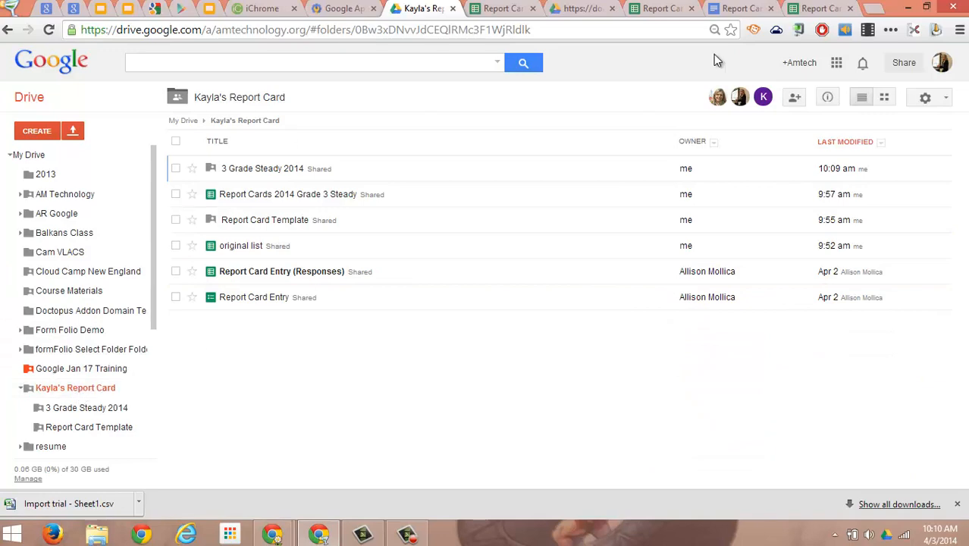
pyautogui.click(501, 8)
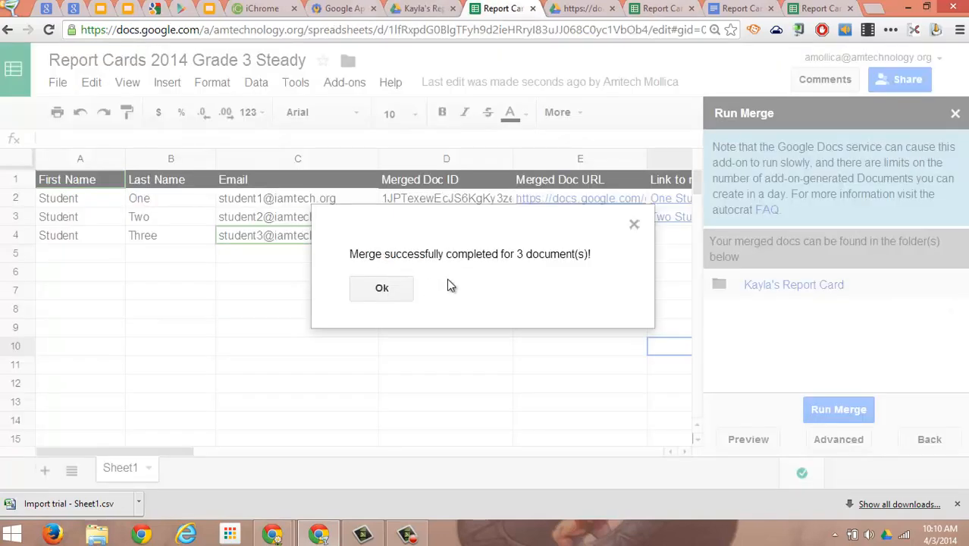
# Dismiss the 3-document merge success dialog, close the autoCrat sidebar, and click into the sheet
pyautogui.click(381, 288)
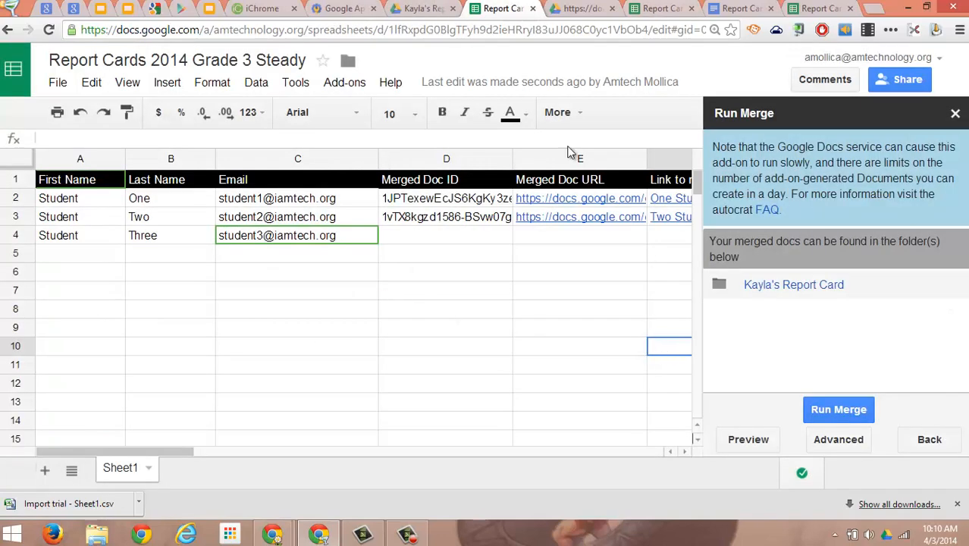
pyautogui.click(838, 409)
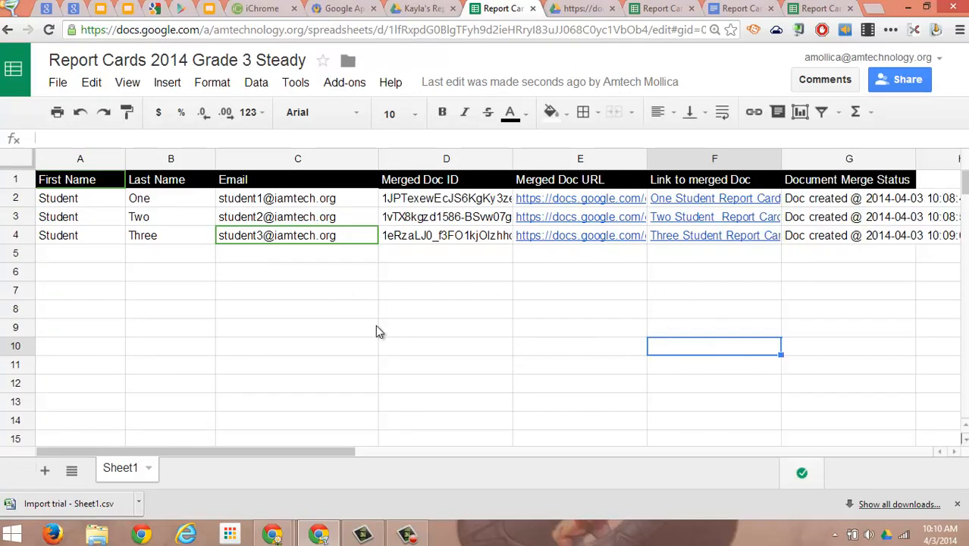
pyautogui.click(408, 532)
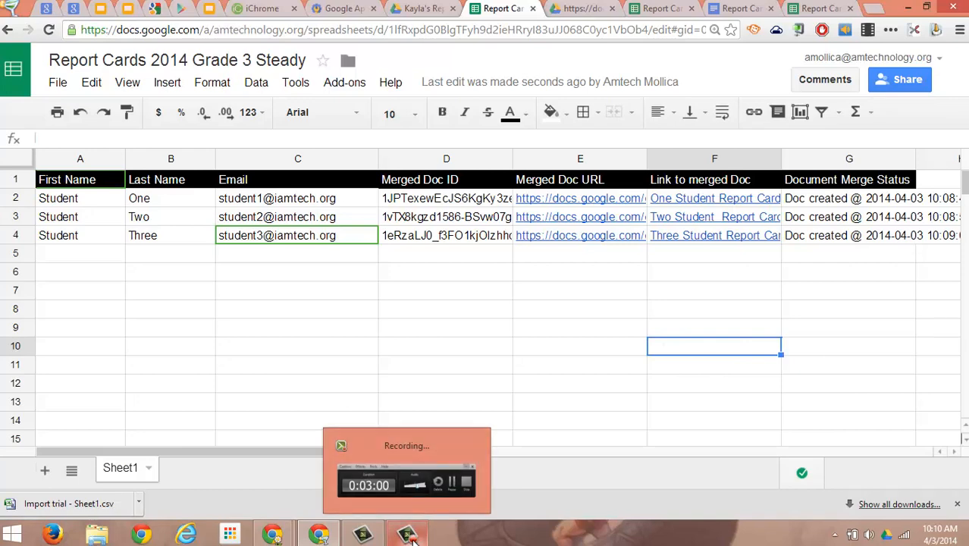
pyautogui.click(407, 533)
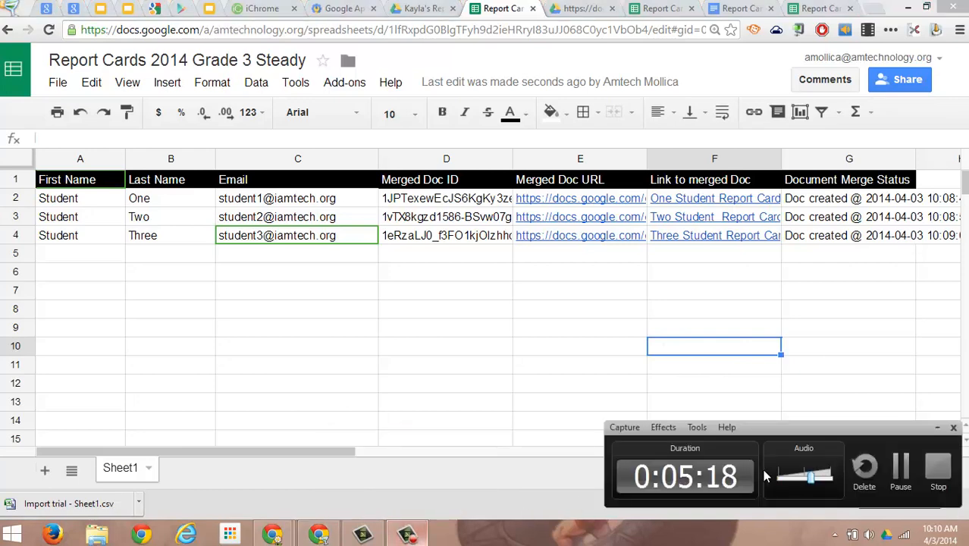